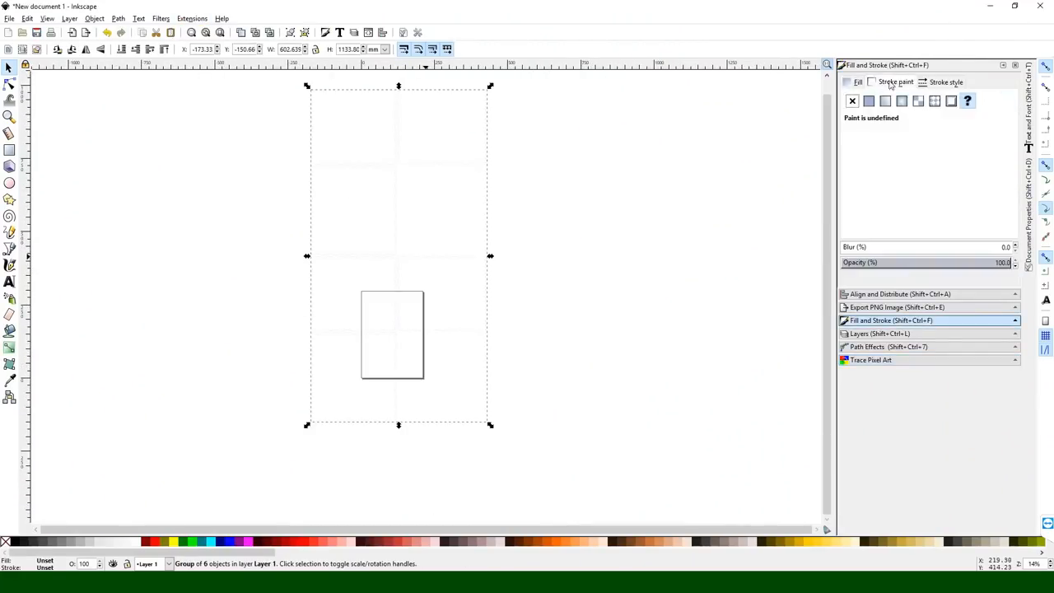
- Arrange the tabbed box panel paths and label them Top, Back and Bottom
left_click(945, 82)
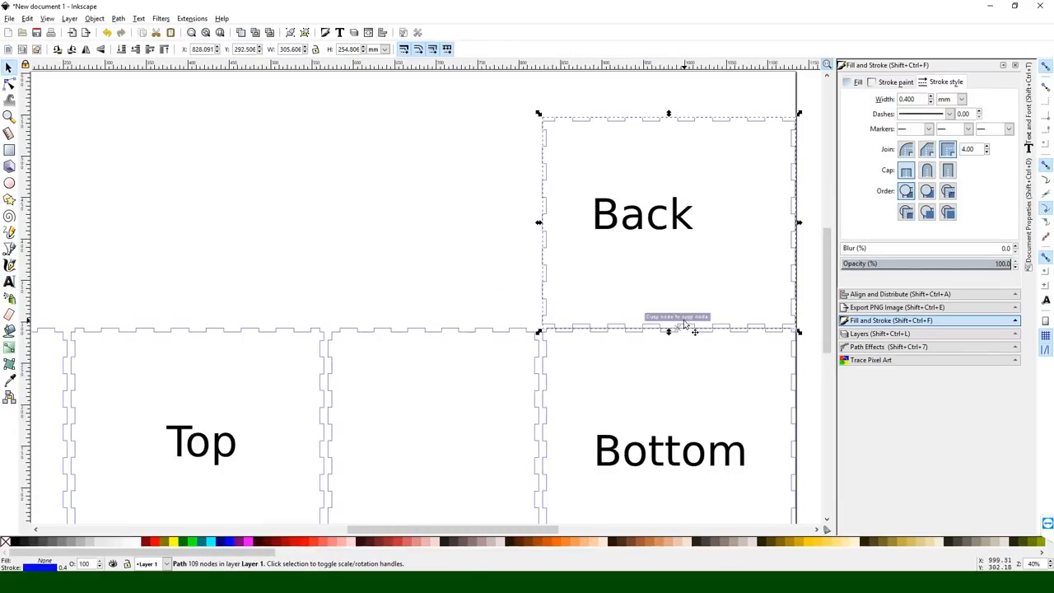
left_click(26, 18)
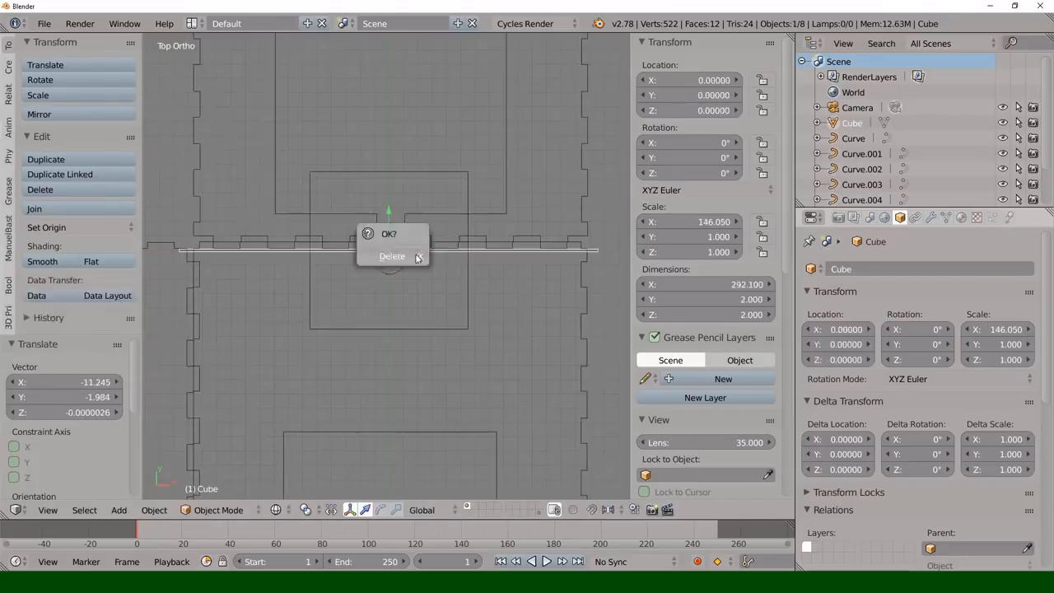
- Select the 45 Degree curve, edit its geometry into a solid angled support and return to Object Mode
left_click(392, 257)
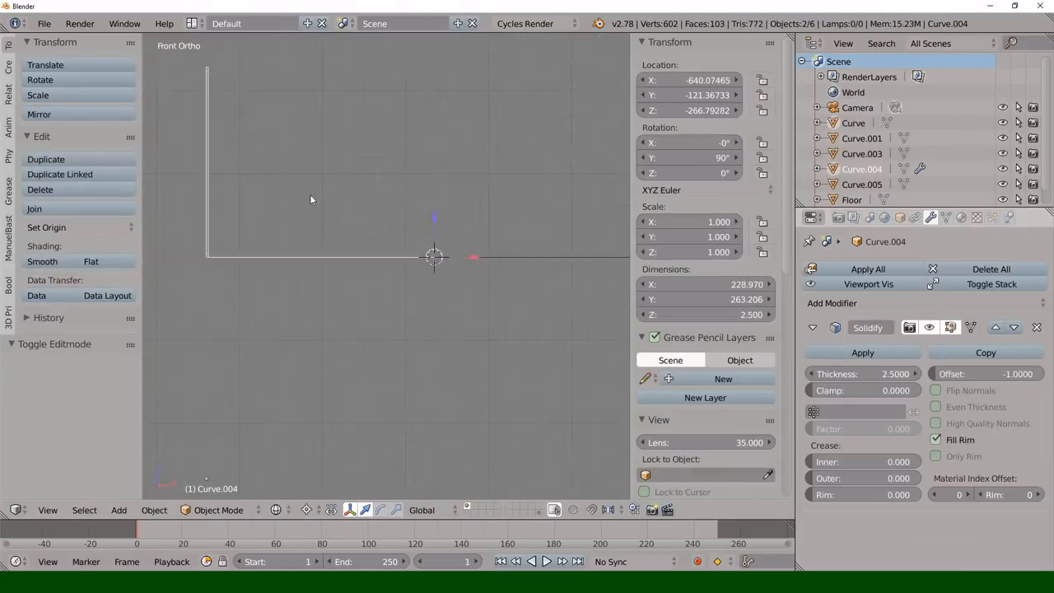
left_click_drag(329, 247, 247, 206)
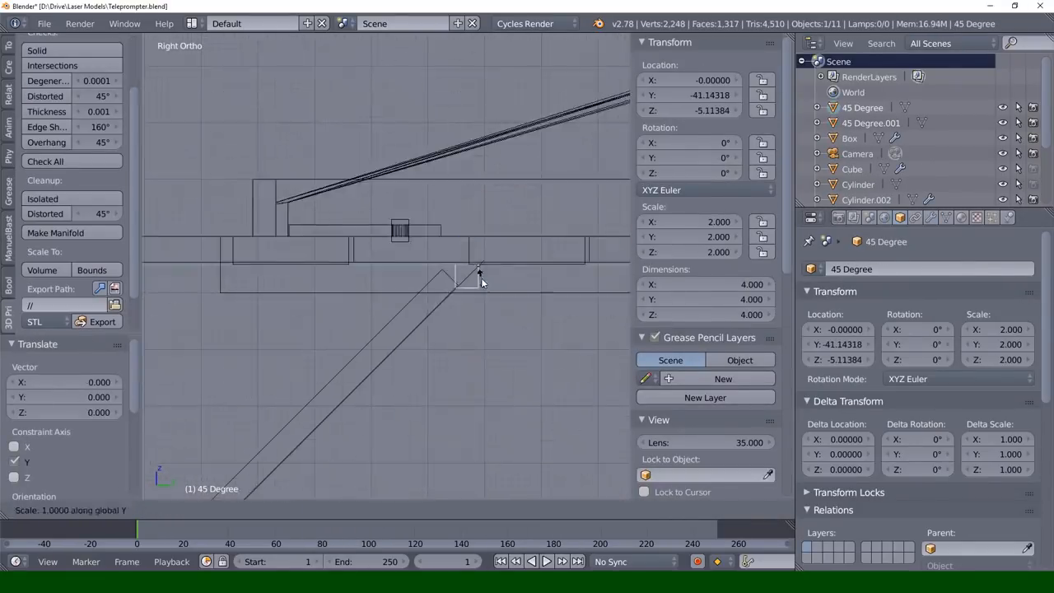
key("Tab")
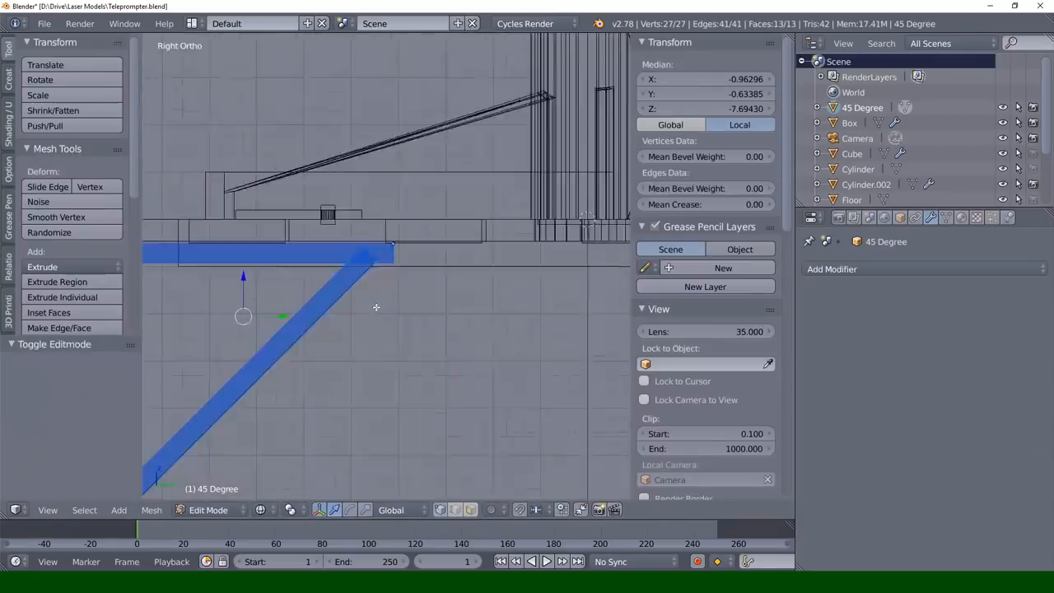
key("Delete")
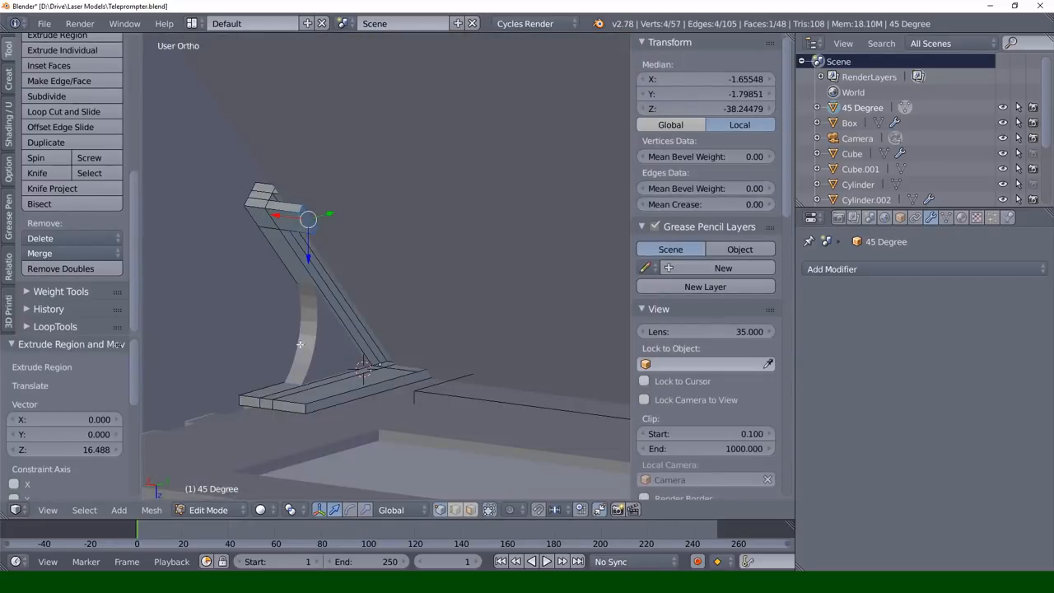
key("Tab")
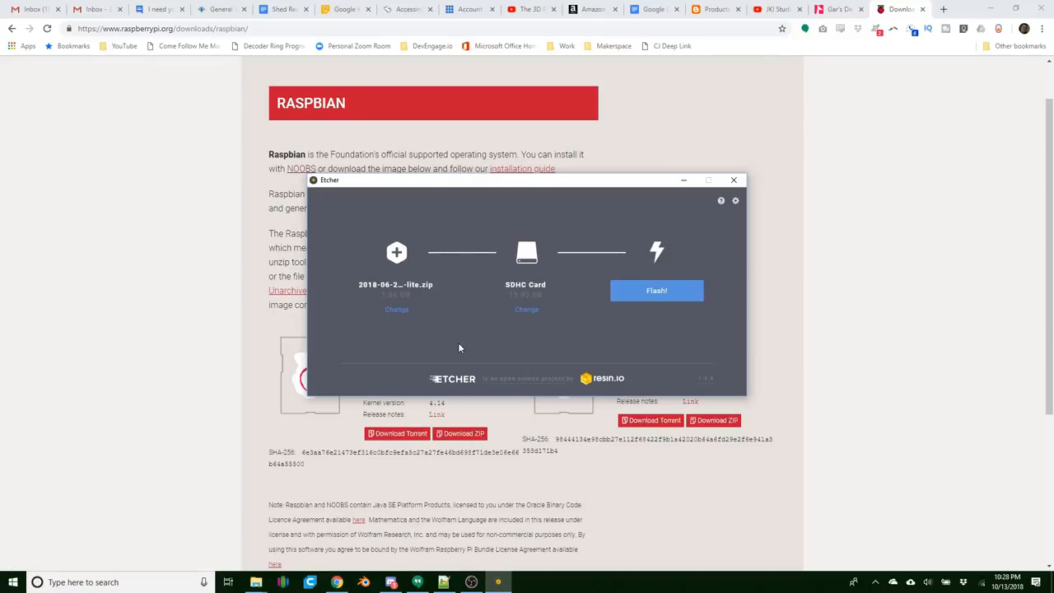
mouse_move(655, 290)
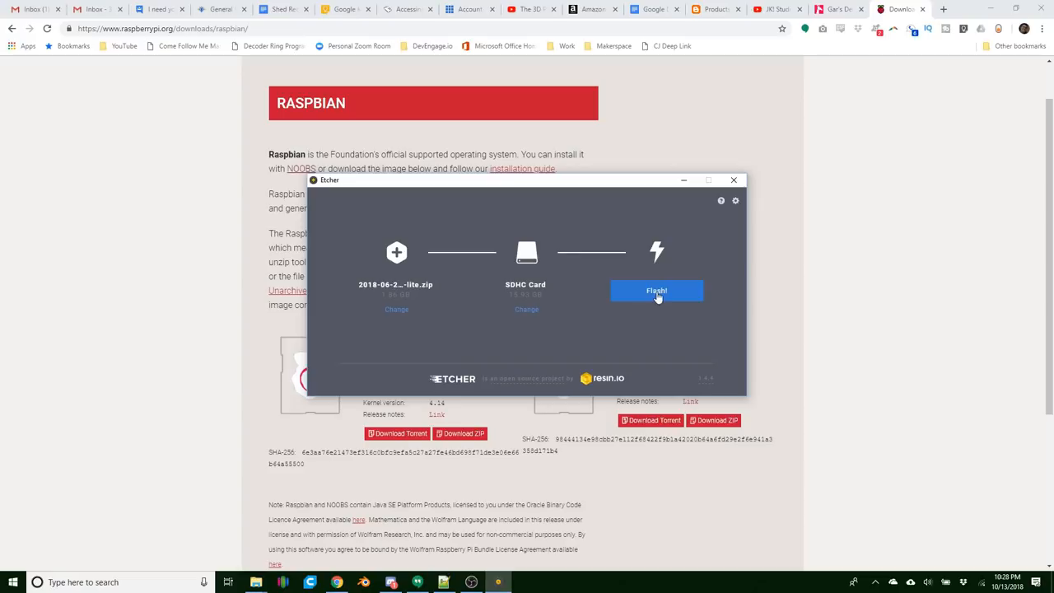
mouse_move(677, 297)
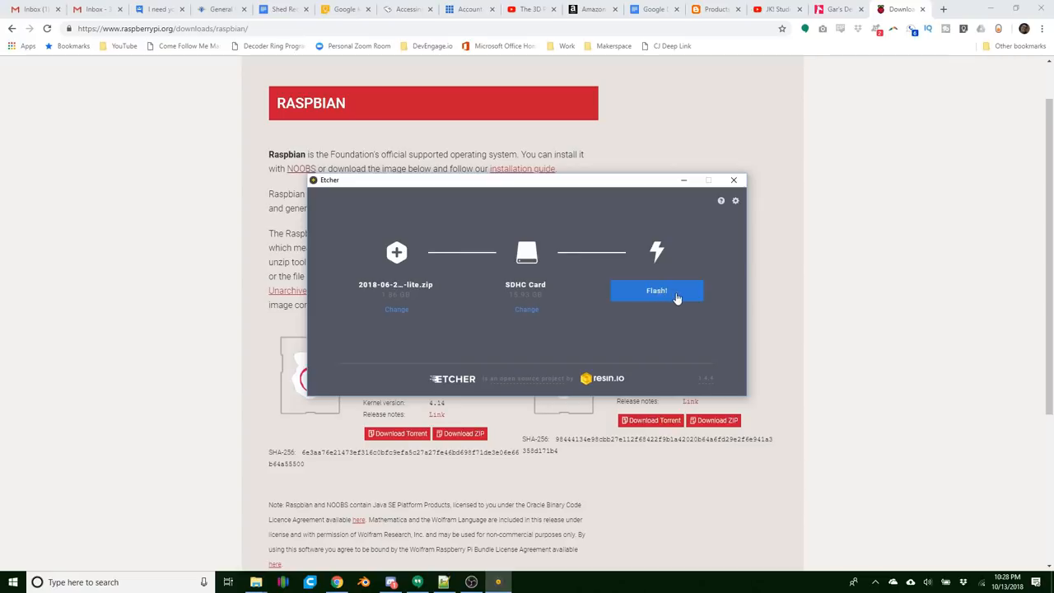
- Flash the selected Raspbian image to the SDHC card
left_click(656, 290)
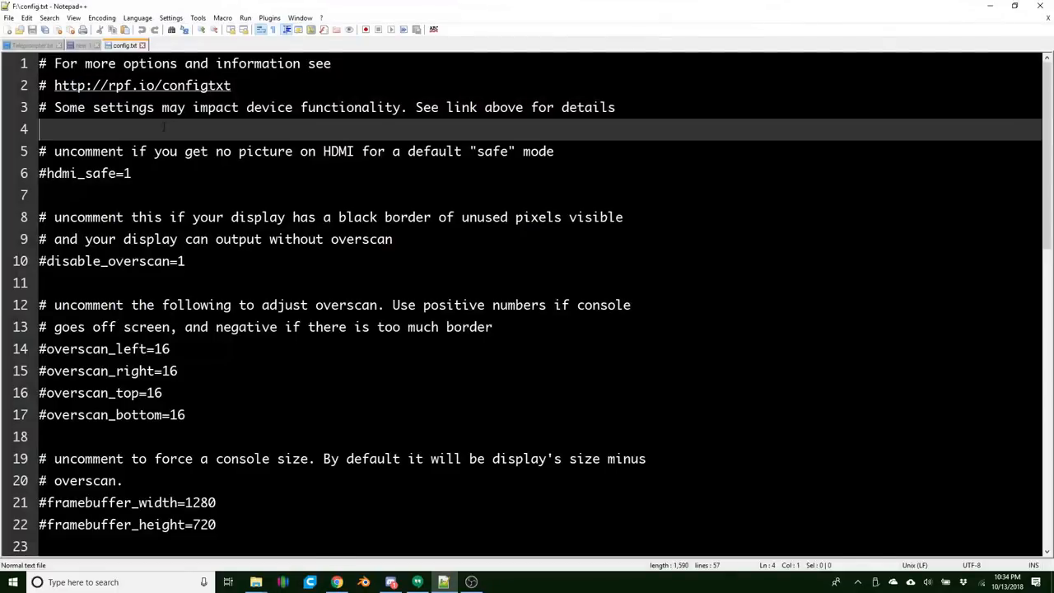
type("max_usb_current=")
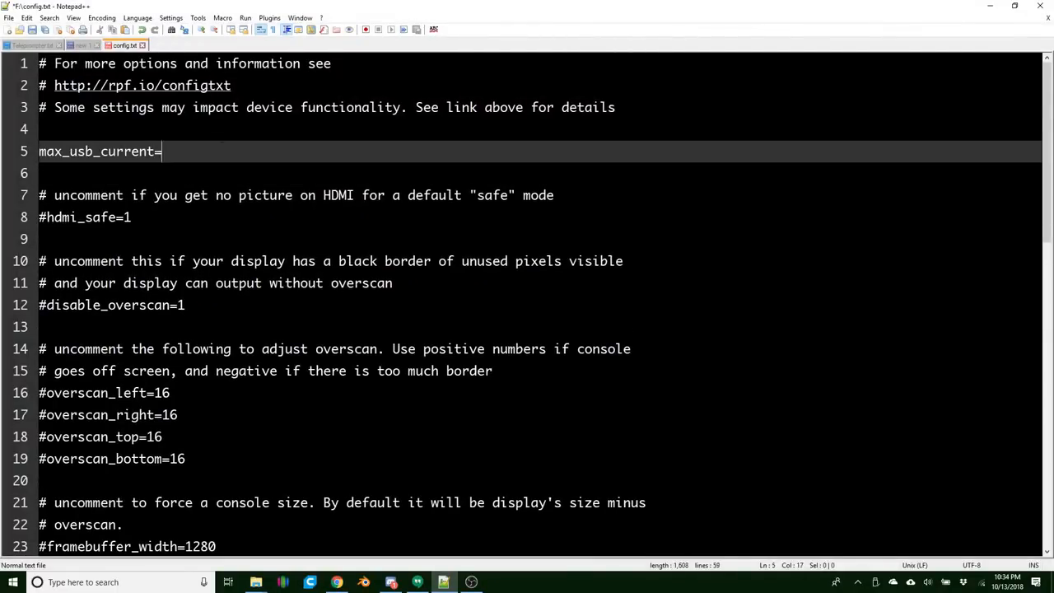
type("1")
type("hdmi")
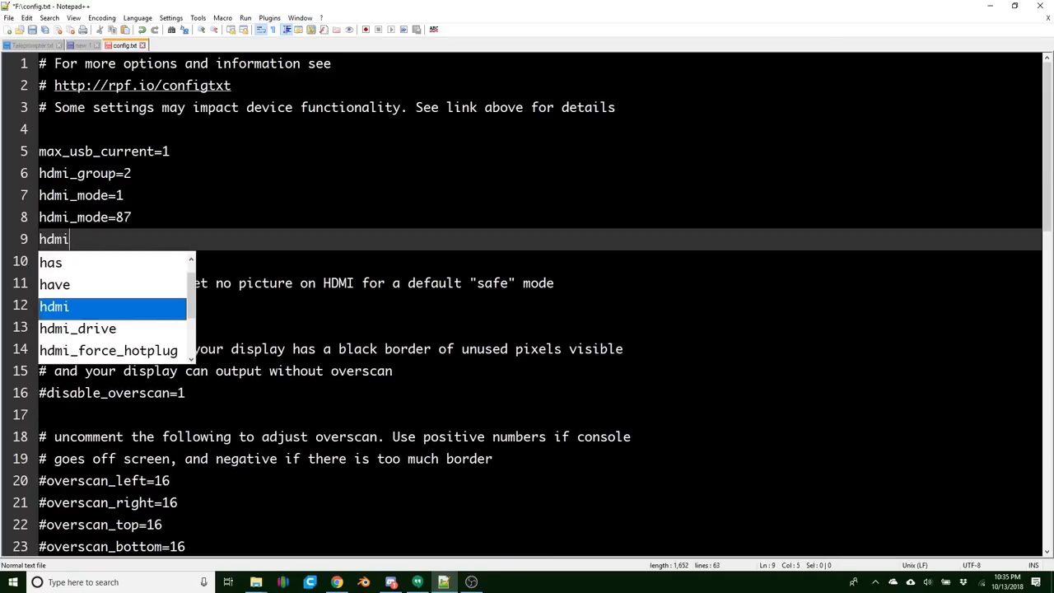
type("_cvt=127 600")
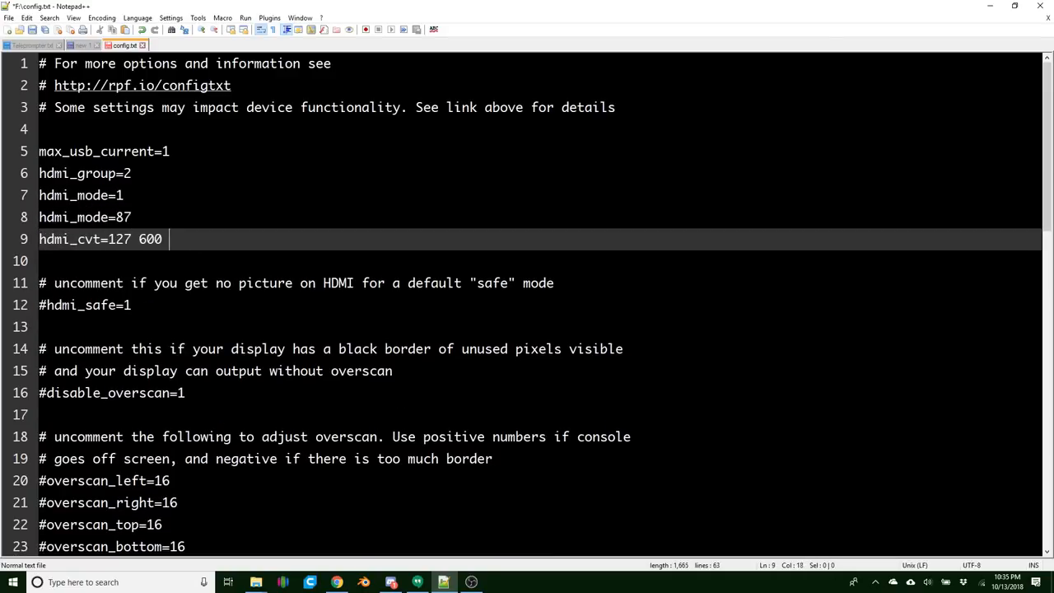
type("60 6 0 0 0\\")
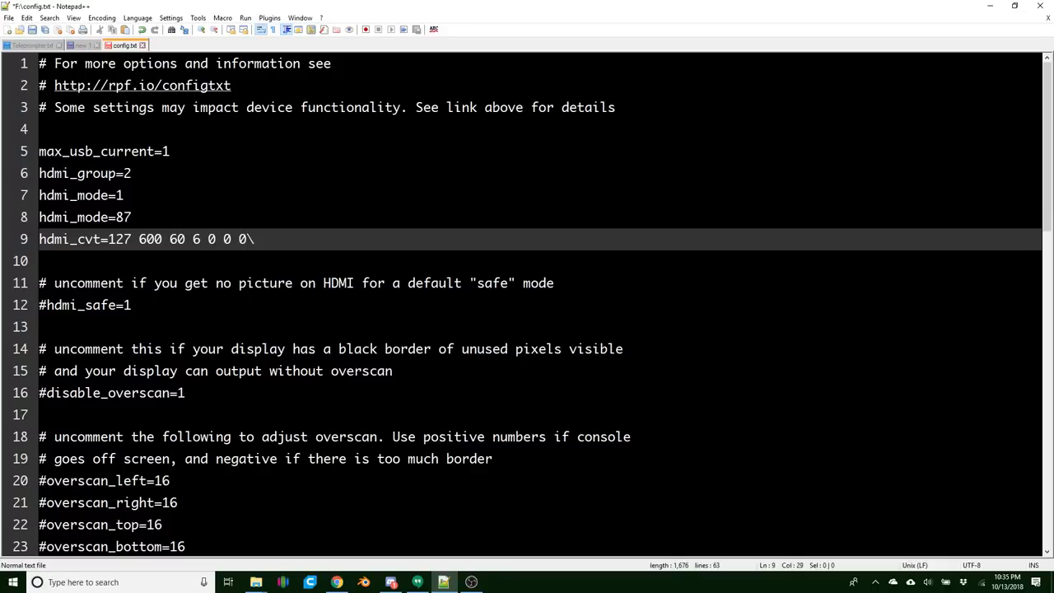
type("hdmi")
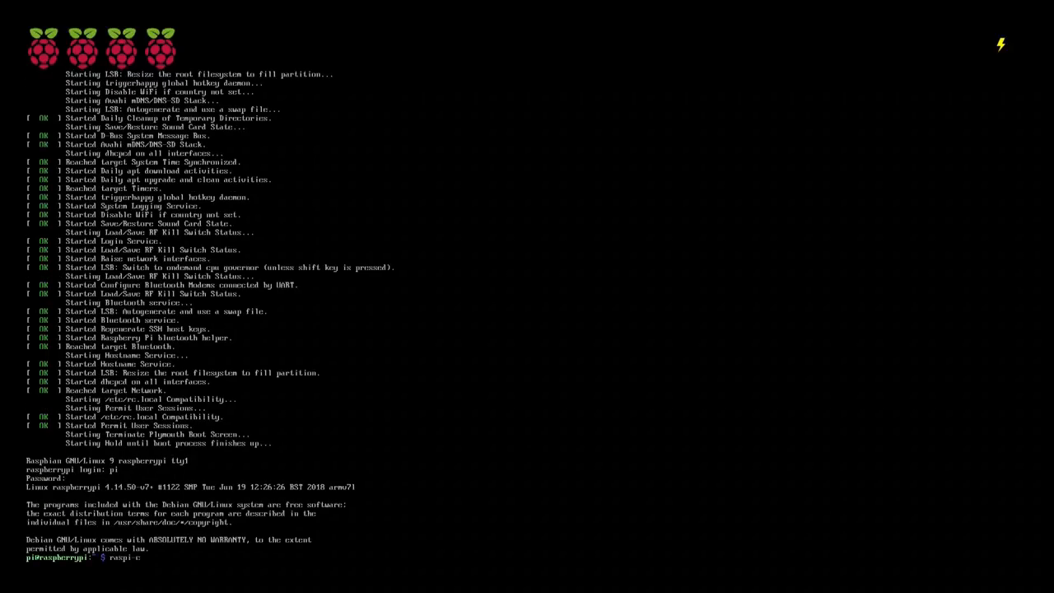
- Run raspi-config and set Wi-Fi country to US and keyboard to English (US)
key("Return")
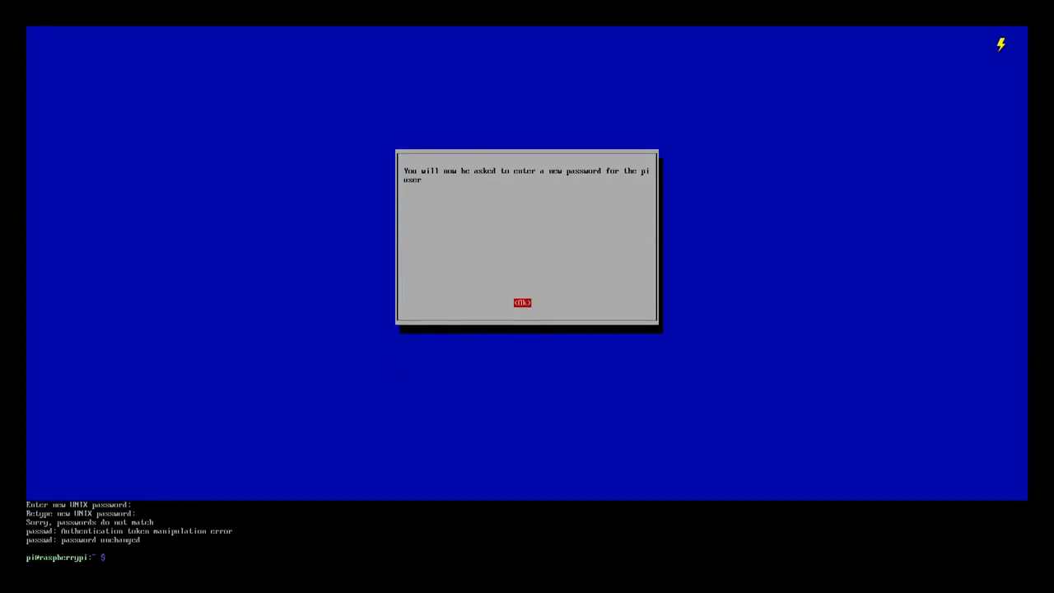
left_click(522, 303)
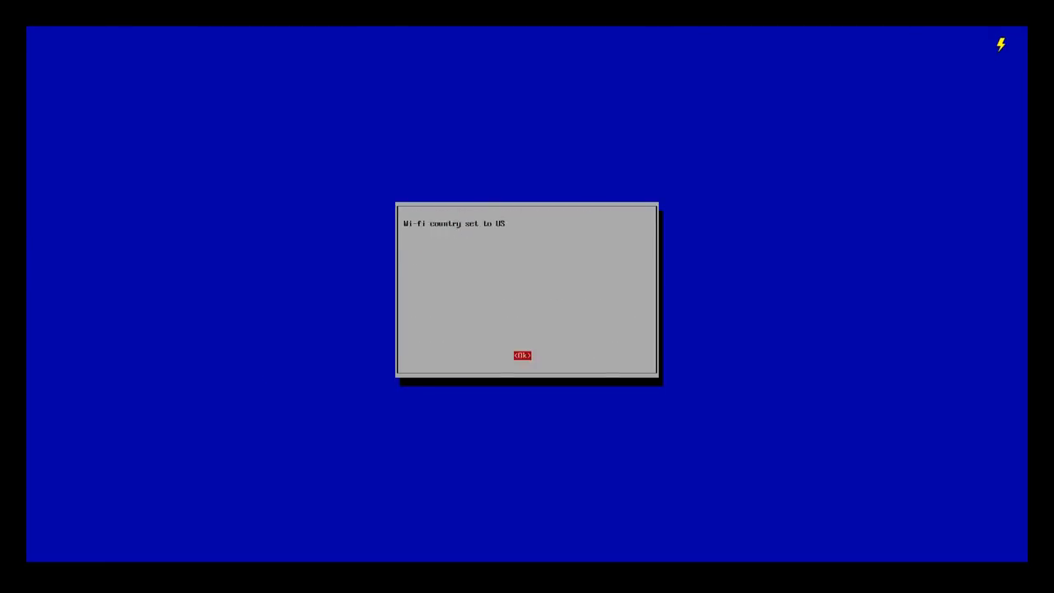
left_click(522, 356)
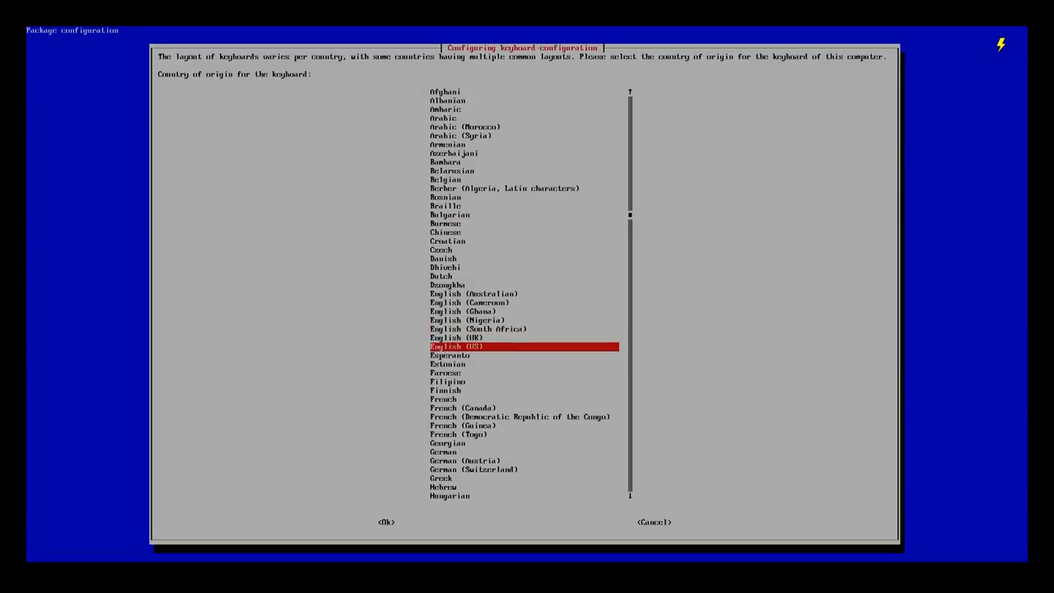
left_click(386, 520)
type("sudo dpkg-reconfigure console-setup")
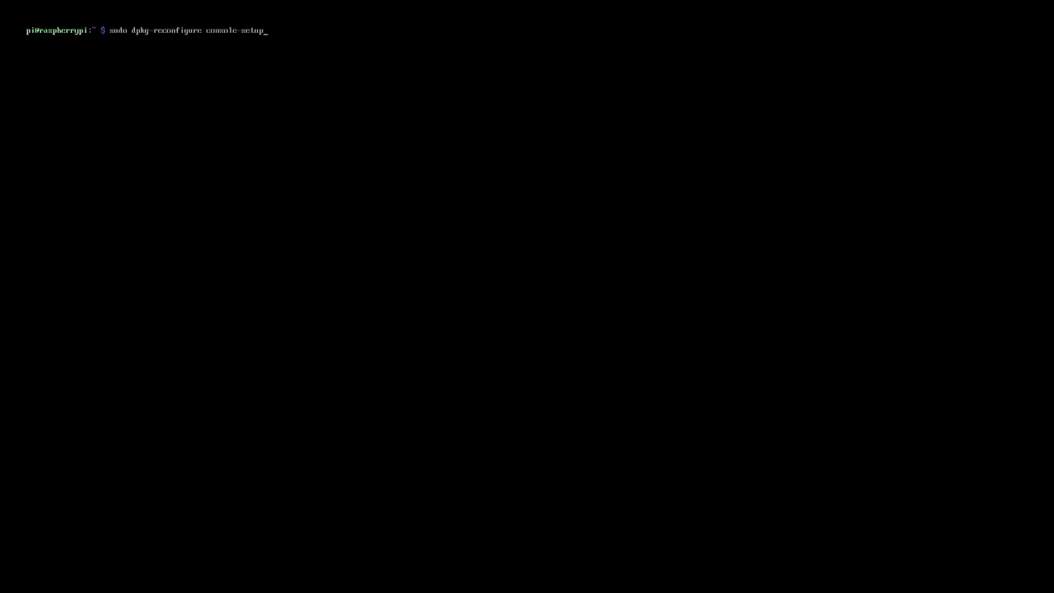
- Reconfigure console-setup with sudo dpkg-reconfigure and choose UTF-8 encoding
key("Return")
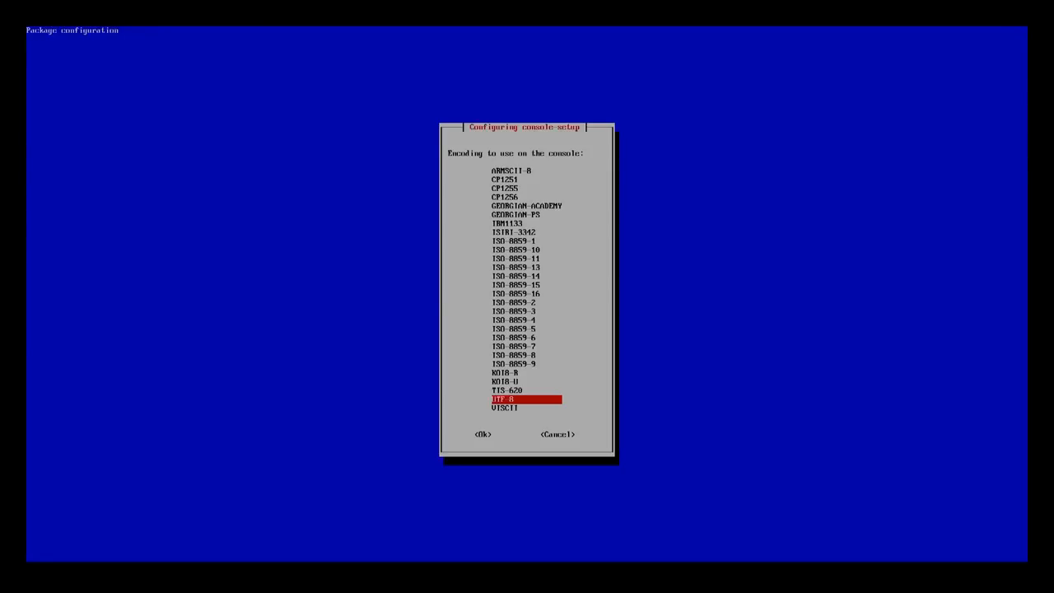
left_click(482, 435)
type("sudo ap")
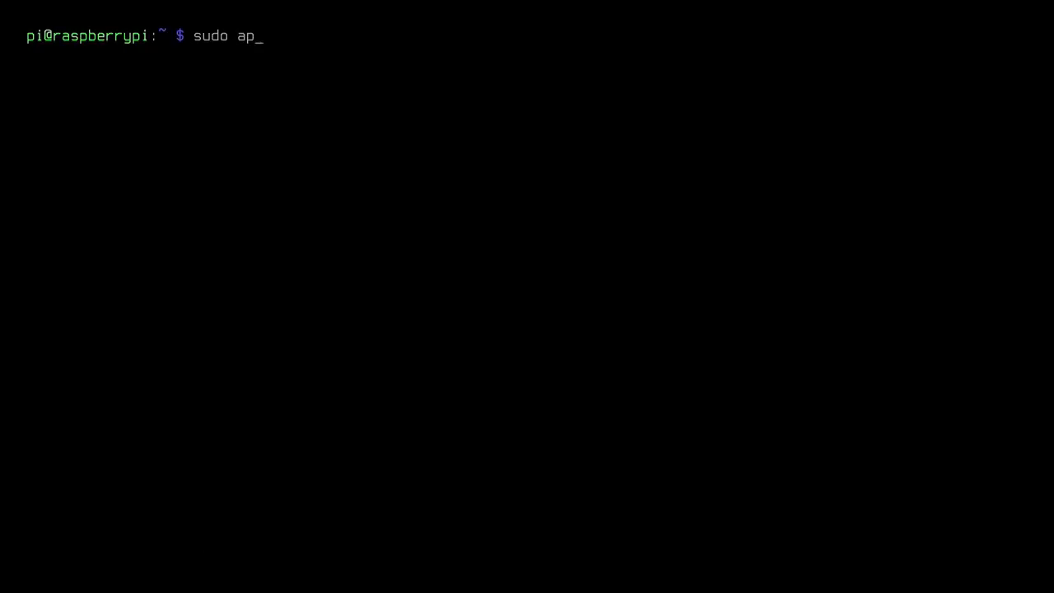
- Install cifs-utils with apt-get and create the ~/scripts directory
type("t-get instal")
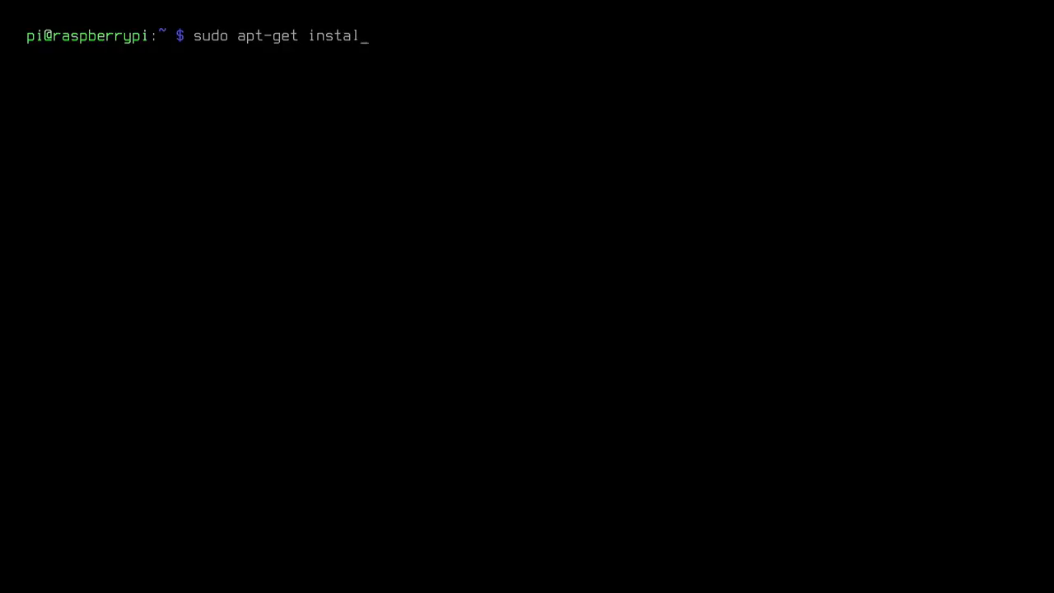
type("l cifs-utils")
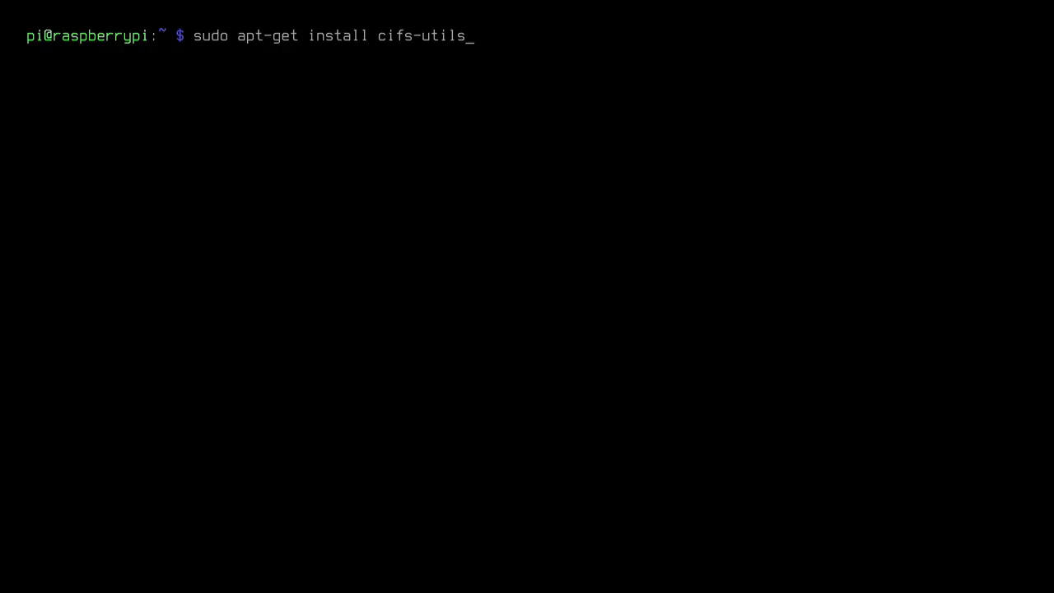
key("Return")
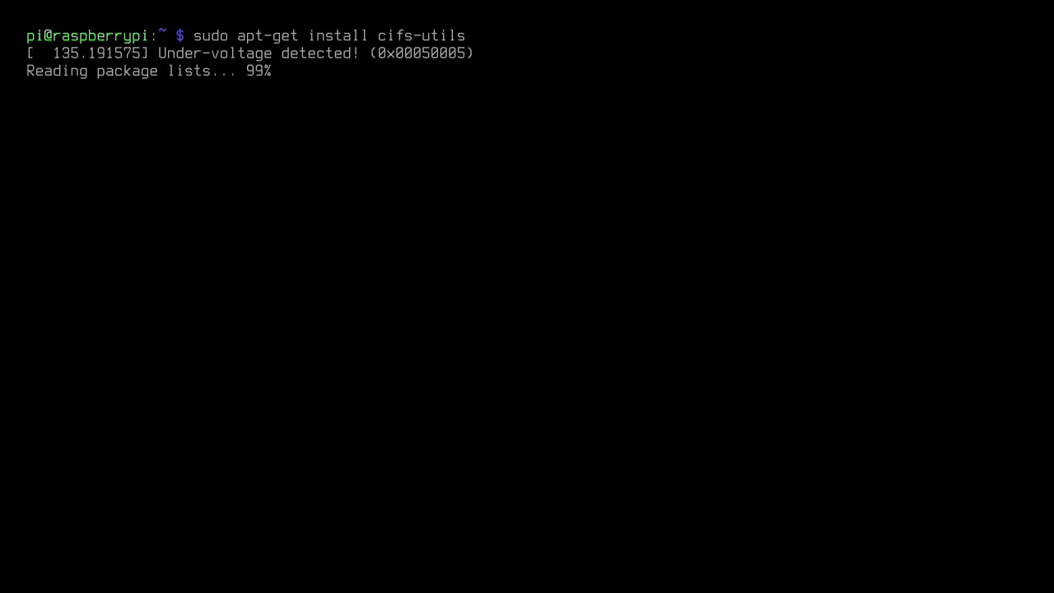
type("mkd")
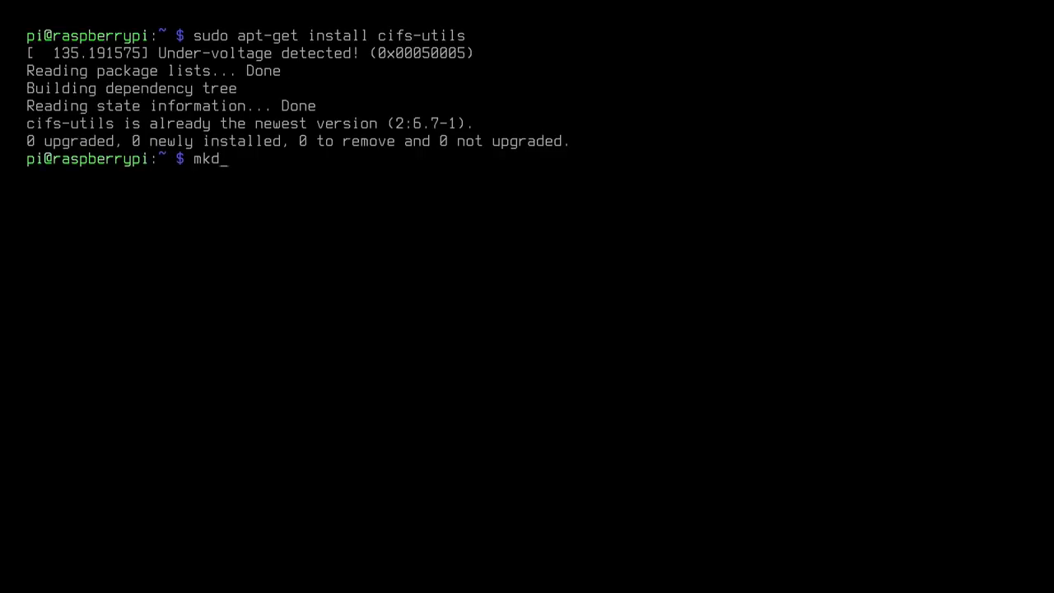
type("ir ~/scripts")
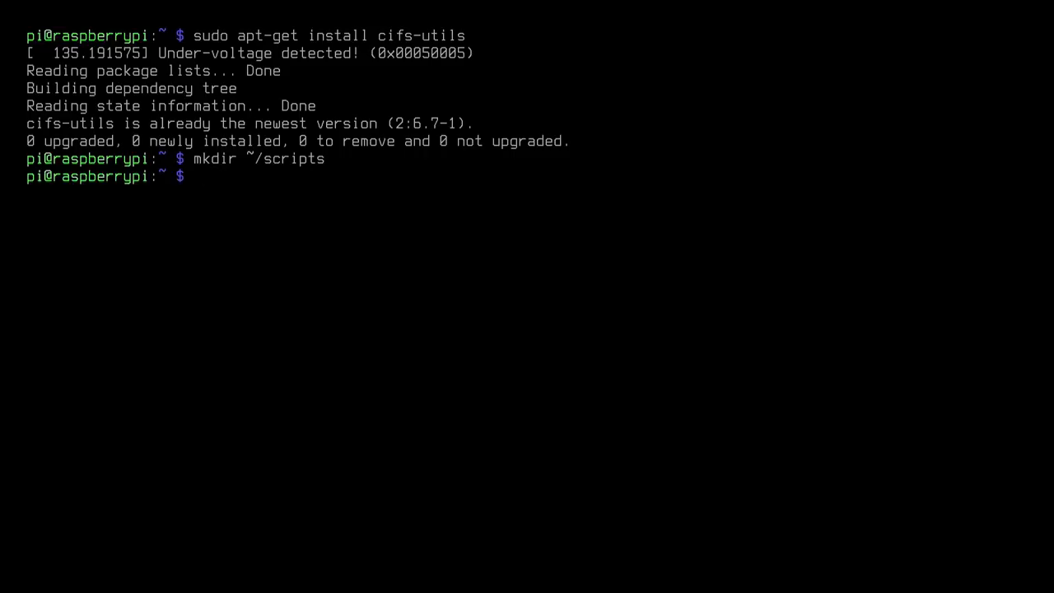
- Write connectScripts.sh in nano with a sudo mount command and make it executable
type("nano connect")
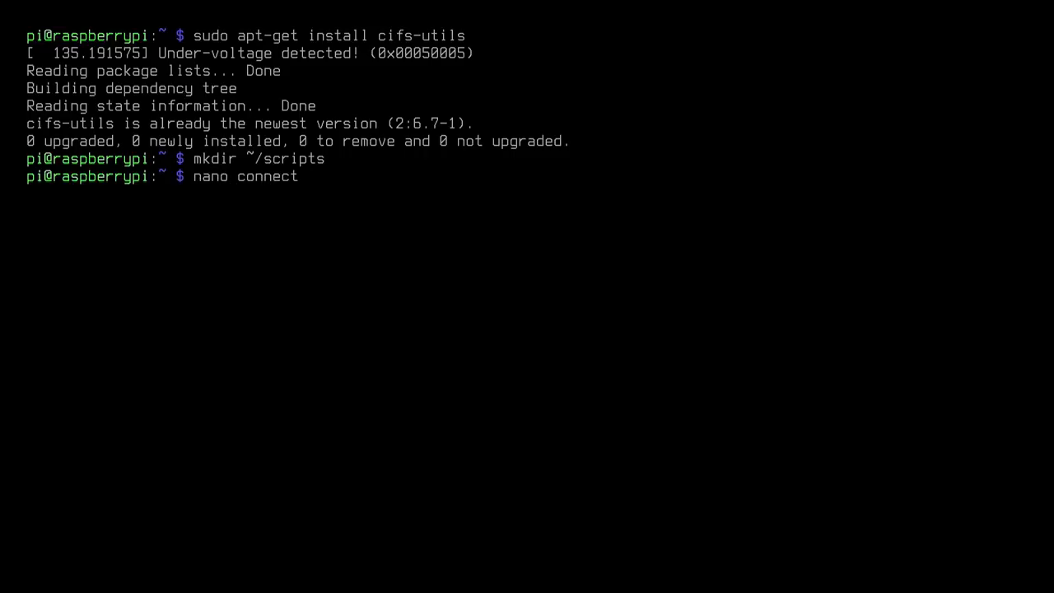
key("Return")
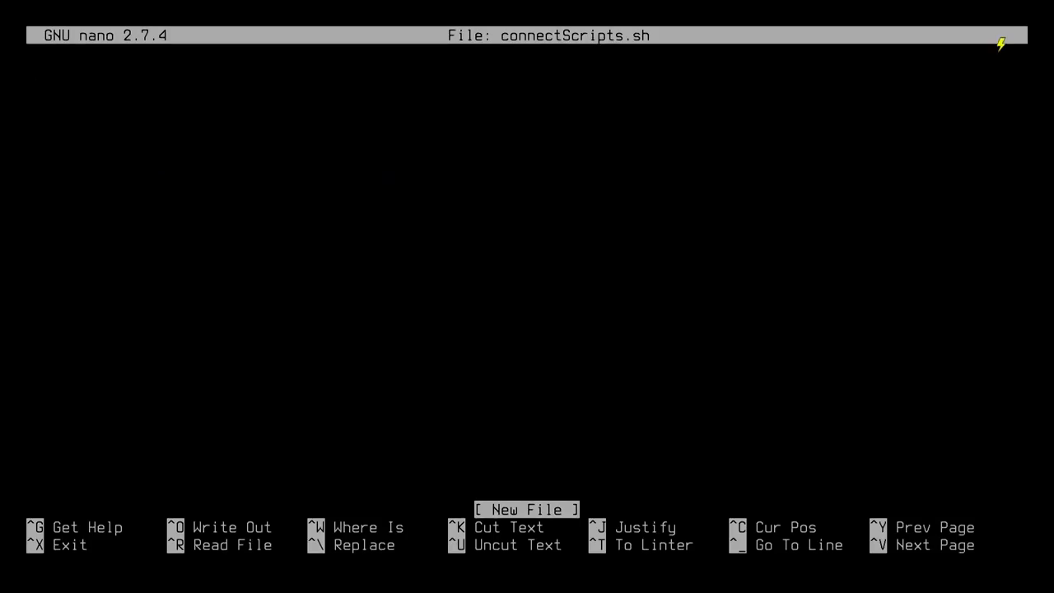
type("sudo mount.")
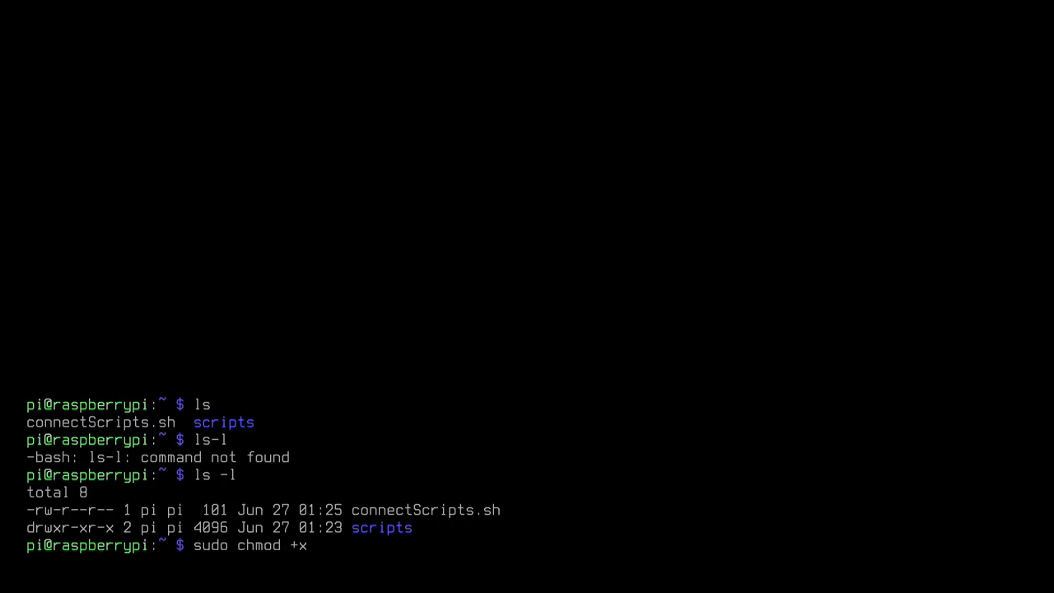
key("Return")
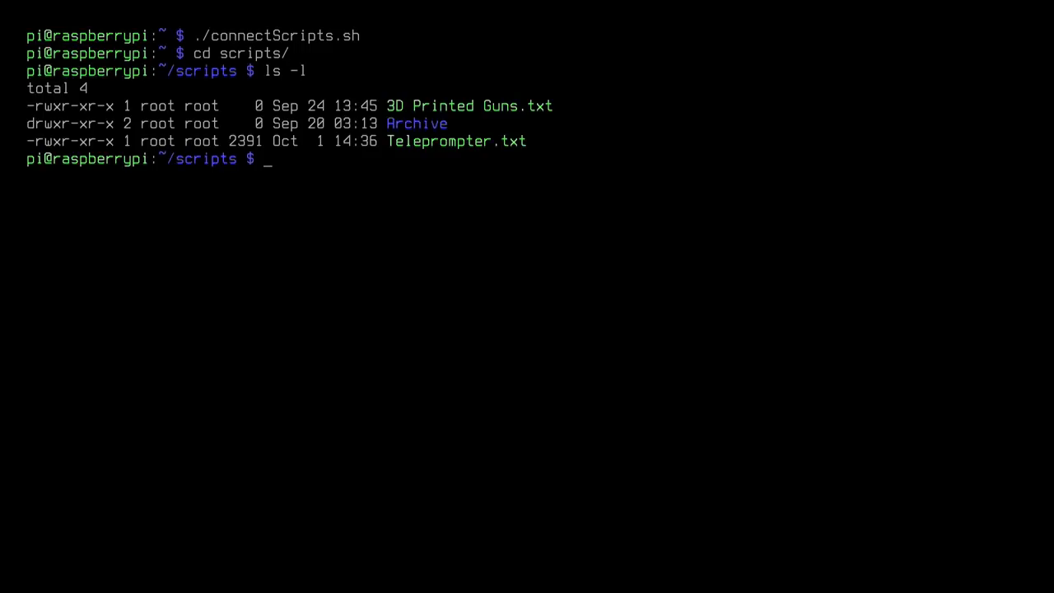
- Display Teleprompter.txt and page down through its outline lines
type("cat T")
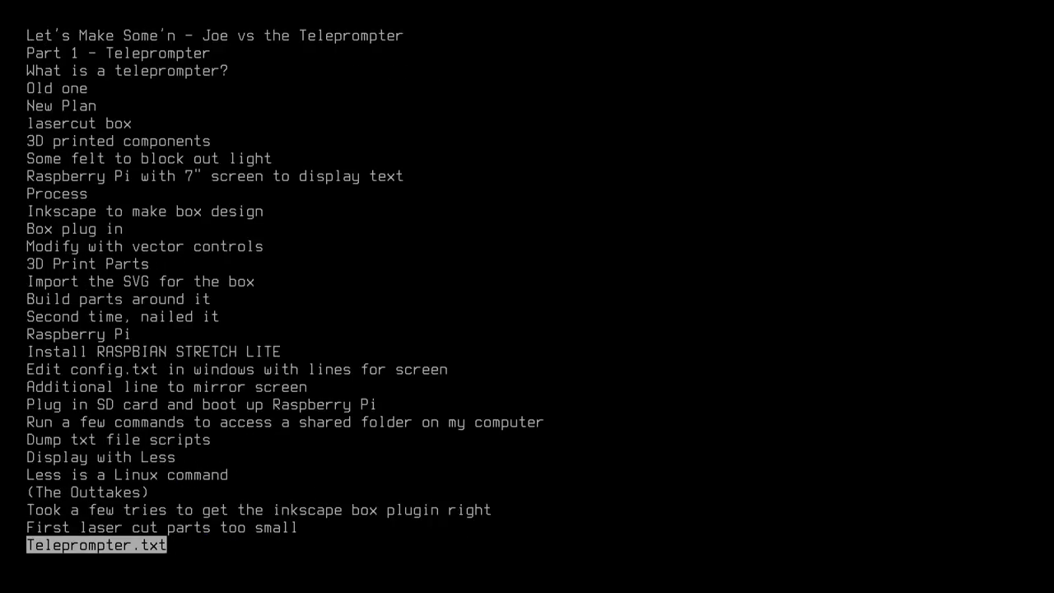
scroll("down", 3)
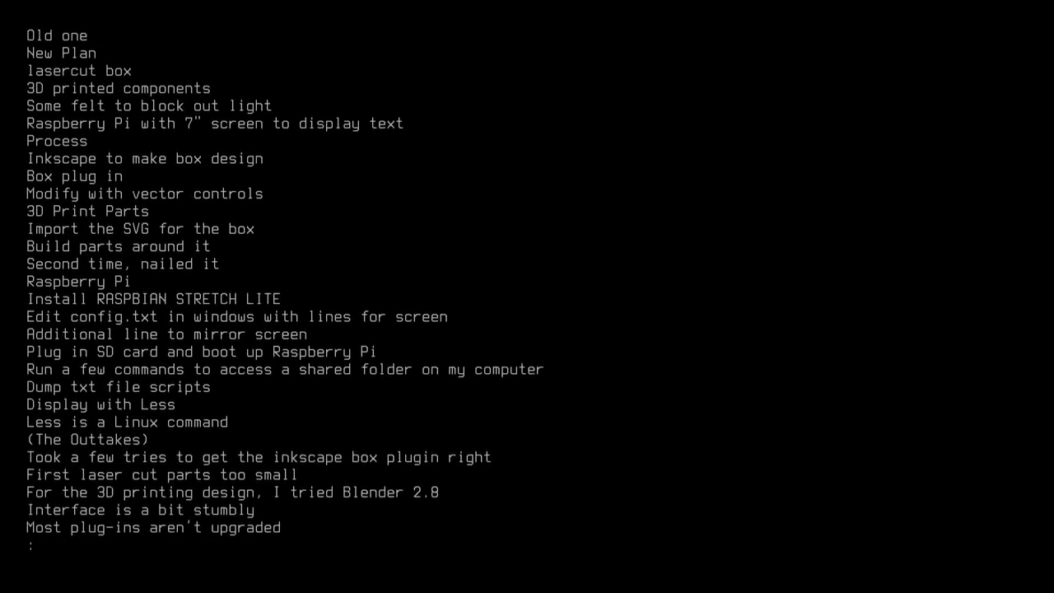
scroll("down", 3)
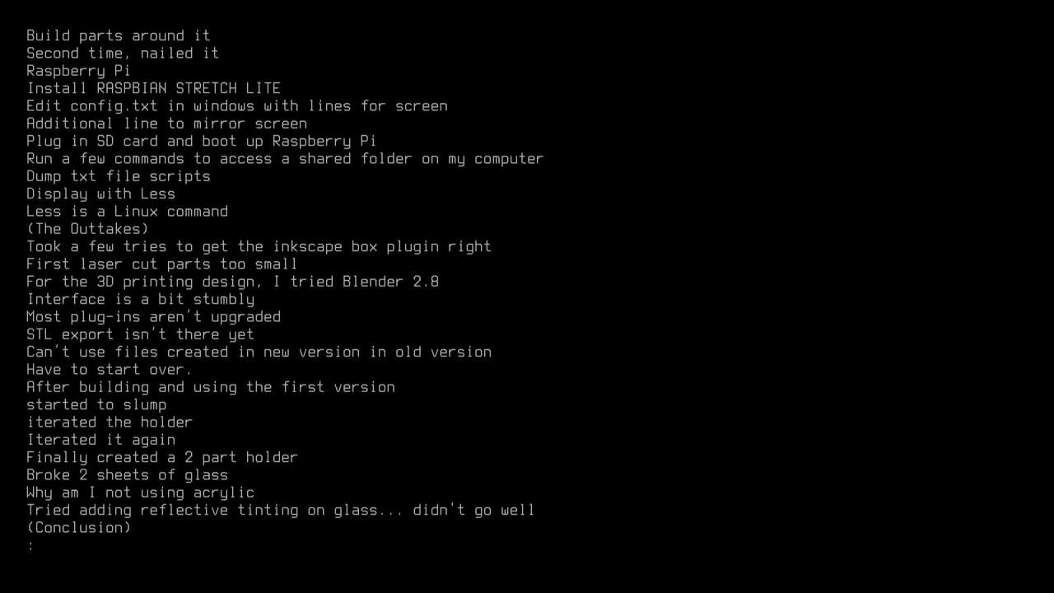